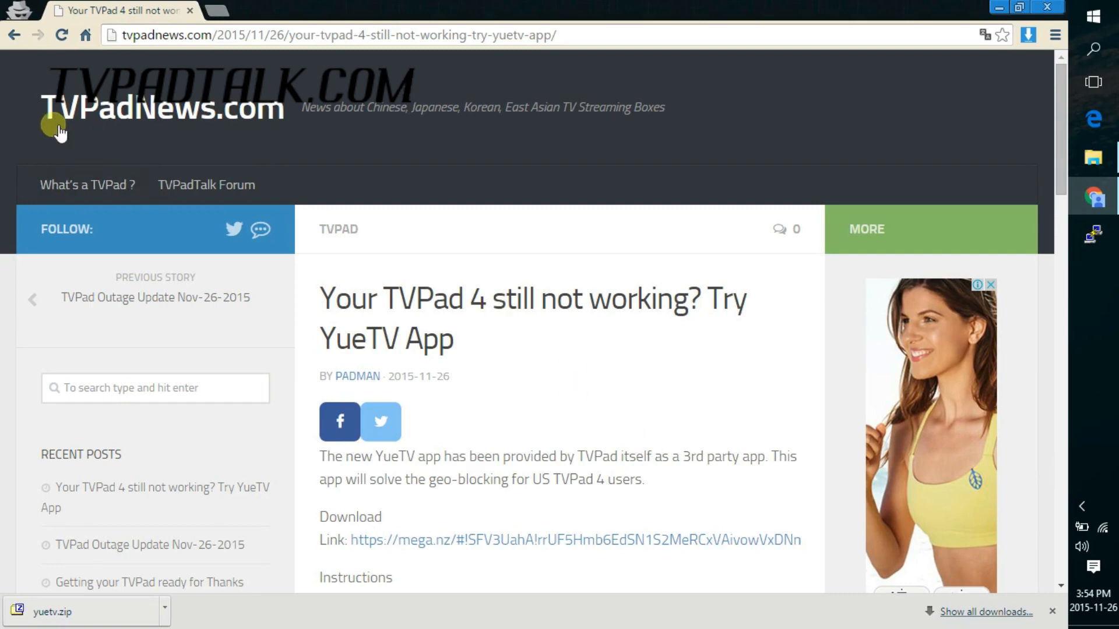
pyautogui.moveTo(529, 362)
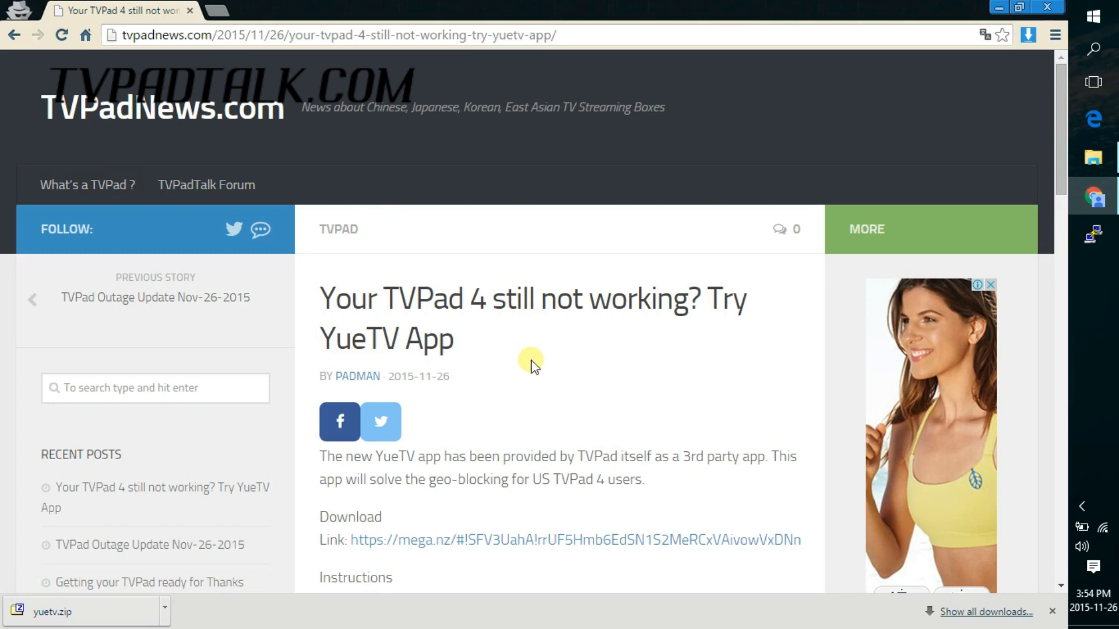
# Reach the article's Download section and follow the mega.nz link for YueTV
pyautogui.scroll(-3)
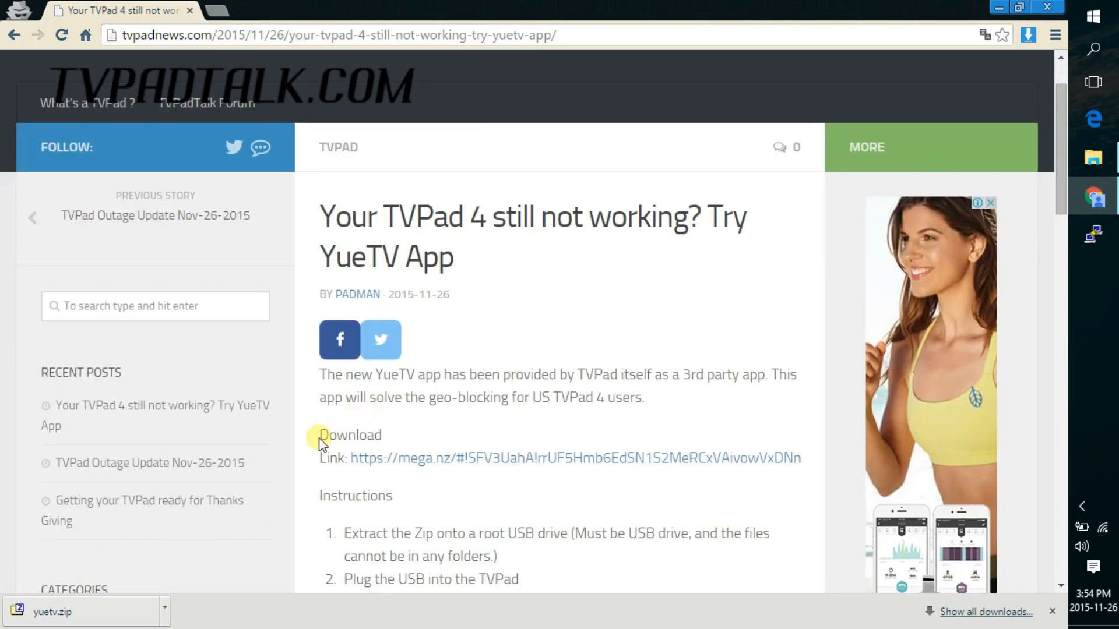
pyautogui.doubleClick(351, 436)
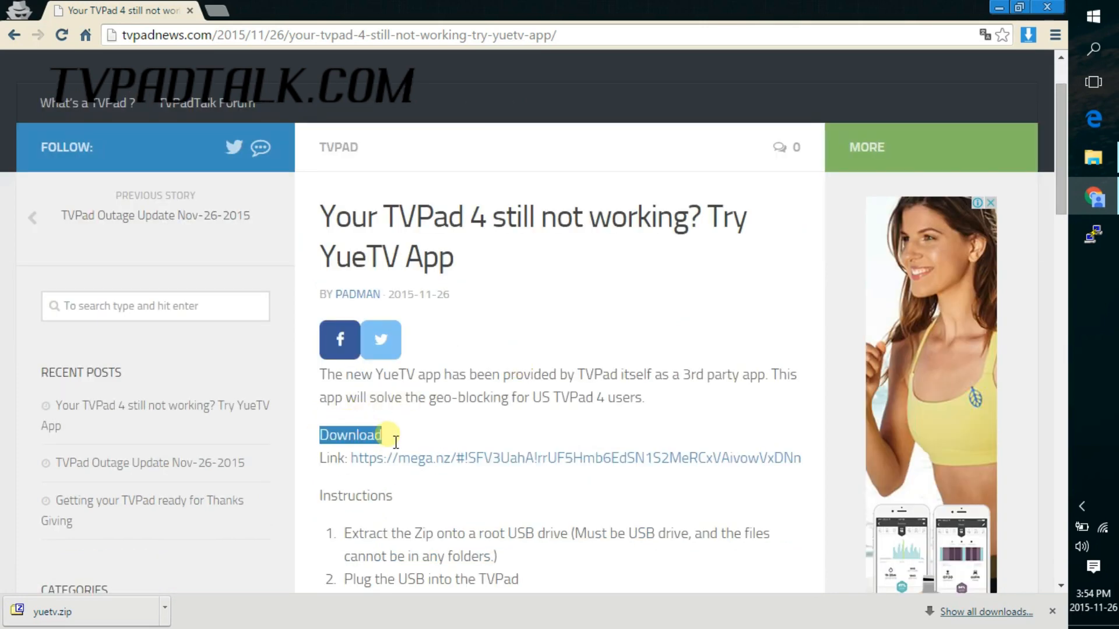
pyautogui.moveTo(424, 437)
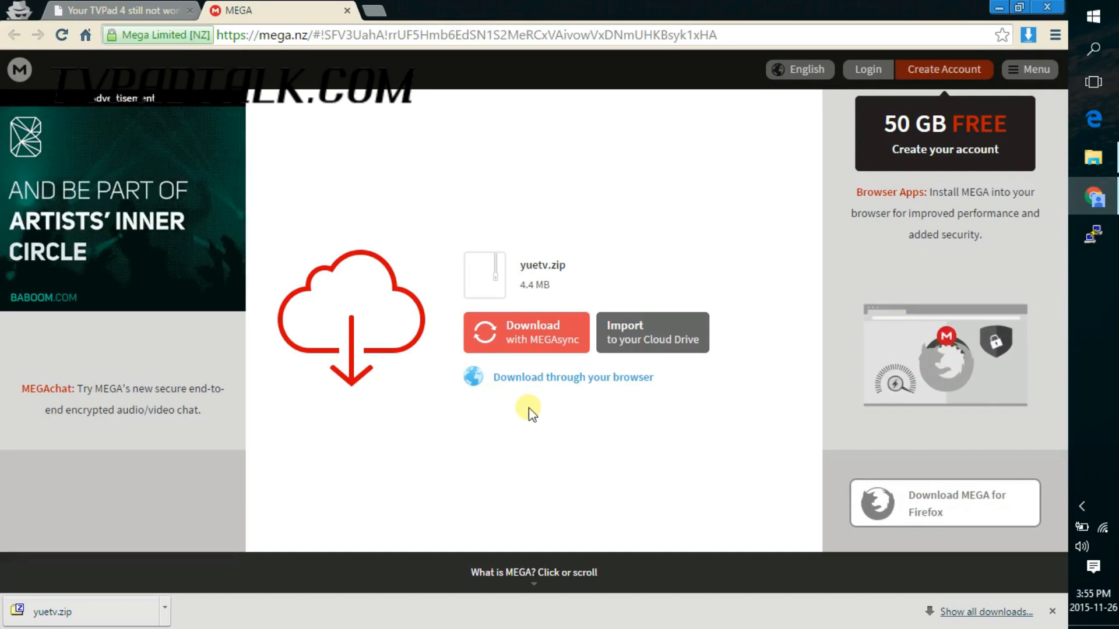
pyautogui.moveTo(543, 382)
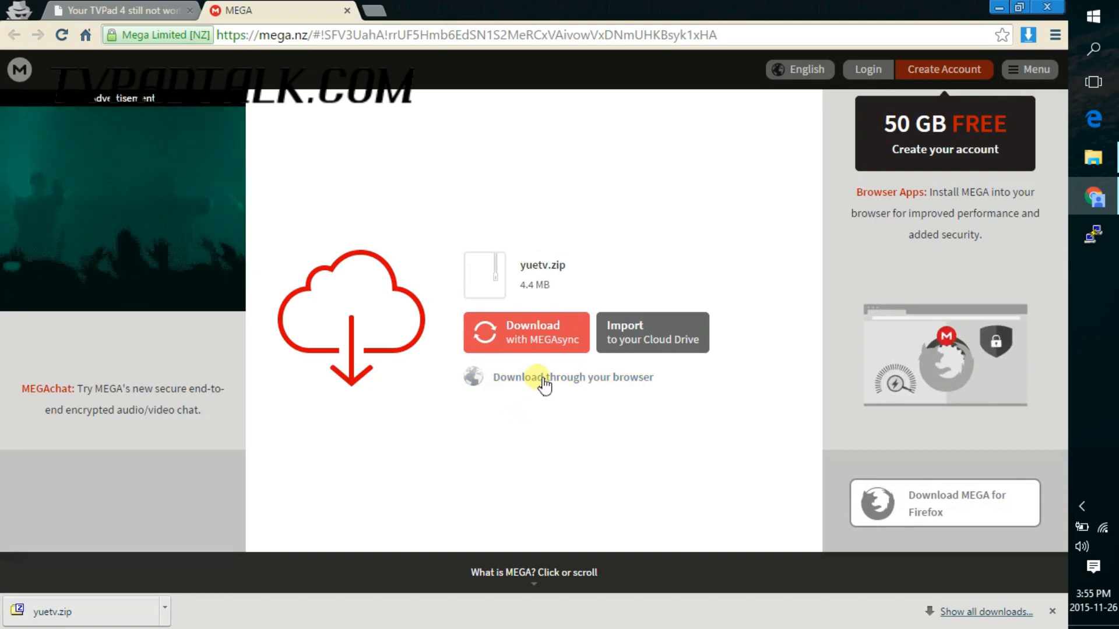
# Download yuetv.zip through the browser and save it to the Desktop
pyautogui.click(572, 378)
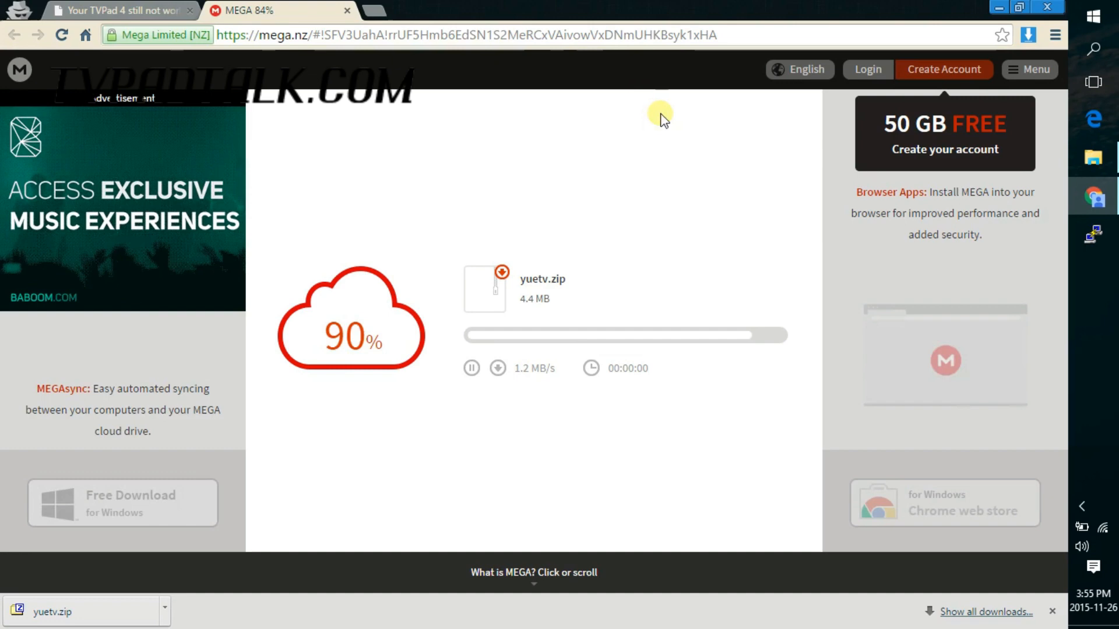
pyautogui.moveTo(668, 207)
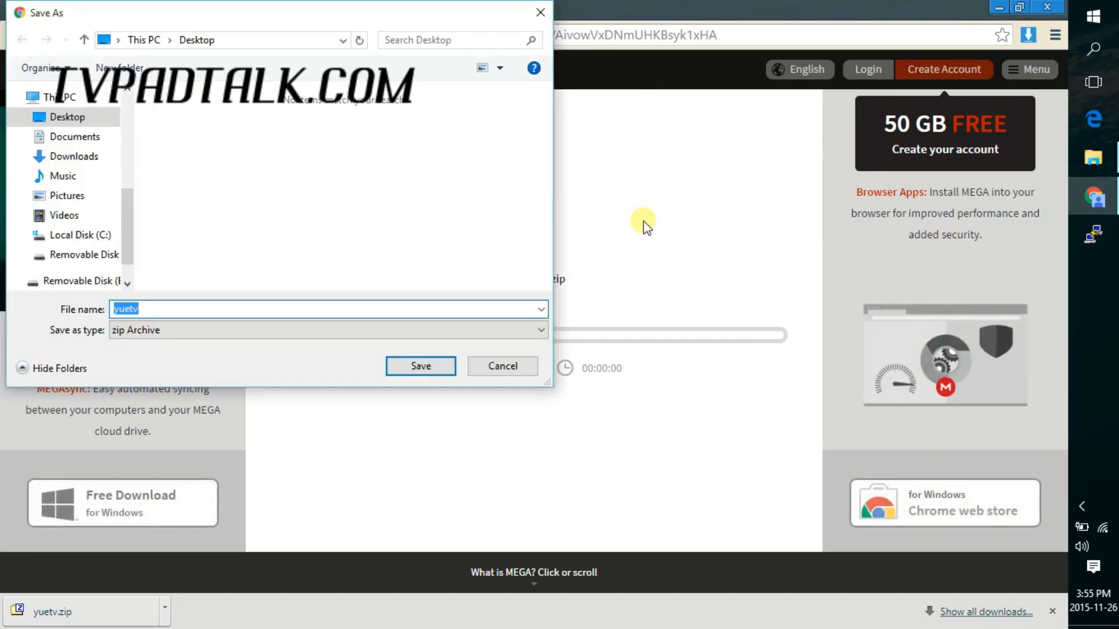
pyautogui.moveTo(379, 280)
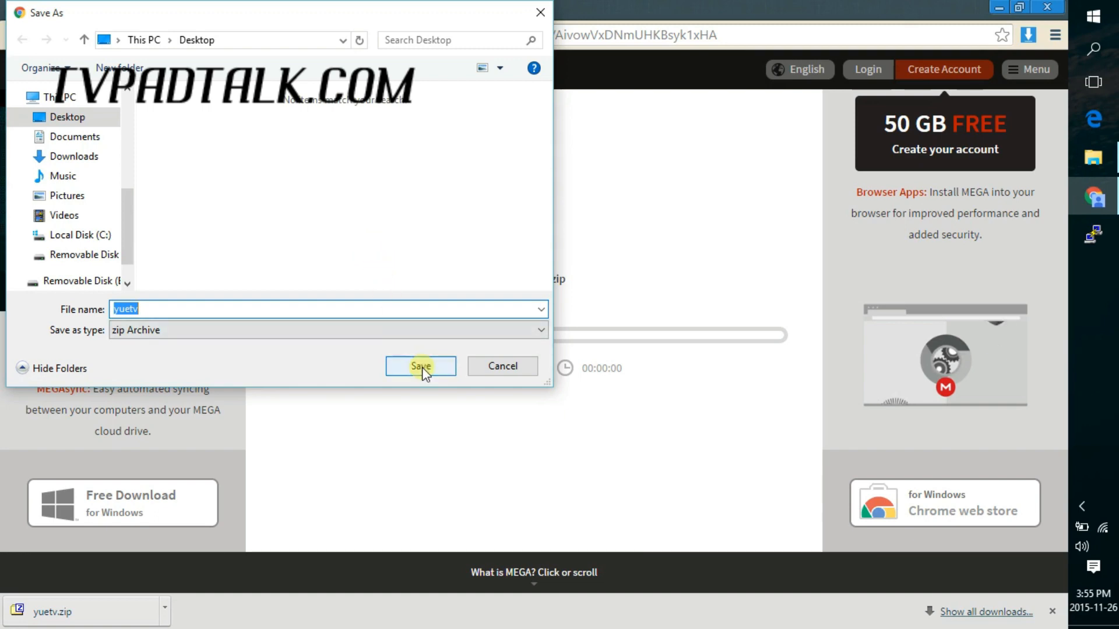
pyautogui.click(420, 366)
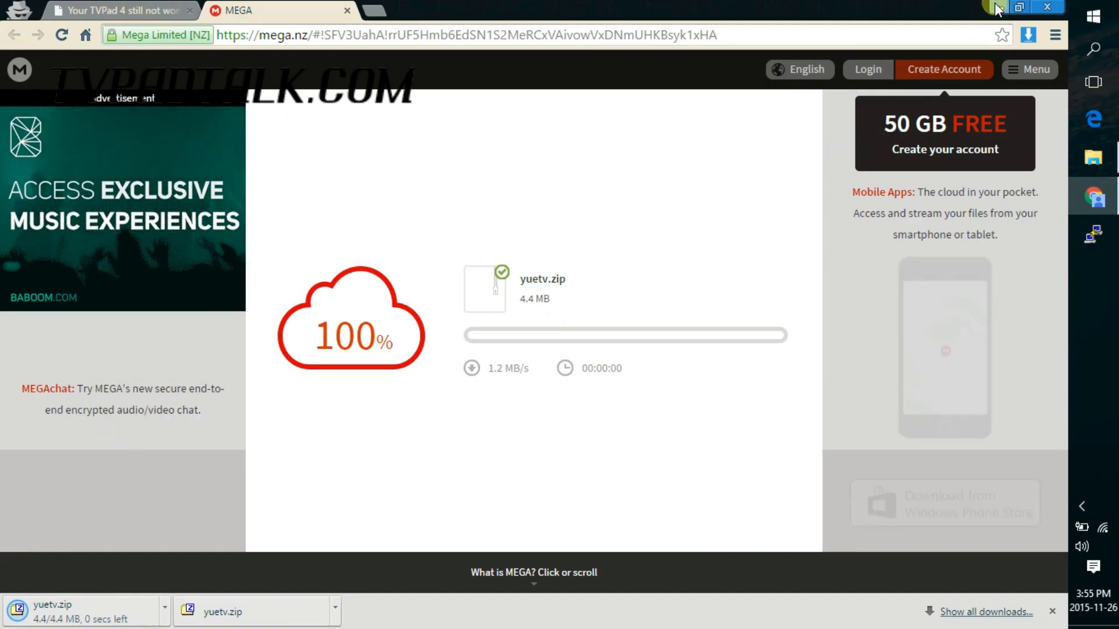
# Extract yuetv.zip onto the Desktop with 7-Zip Extract Here, producing YueTV V2.1.apk
pyautogui.click(1047, 7)
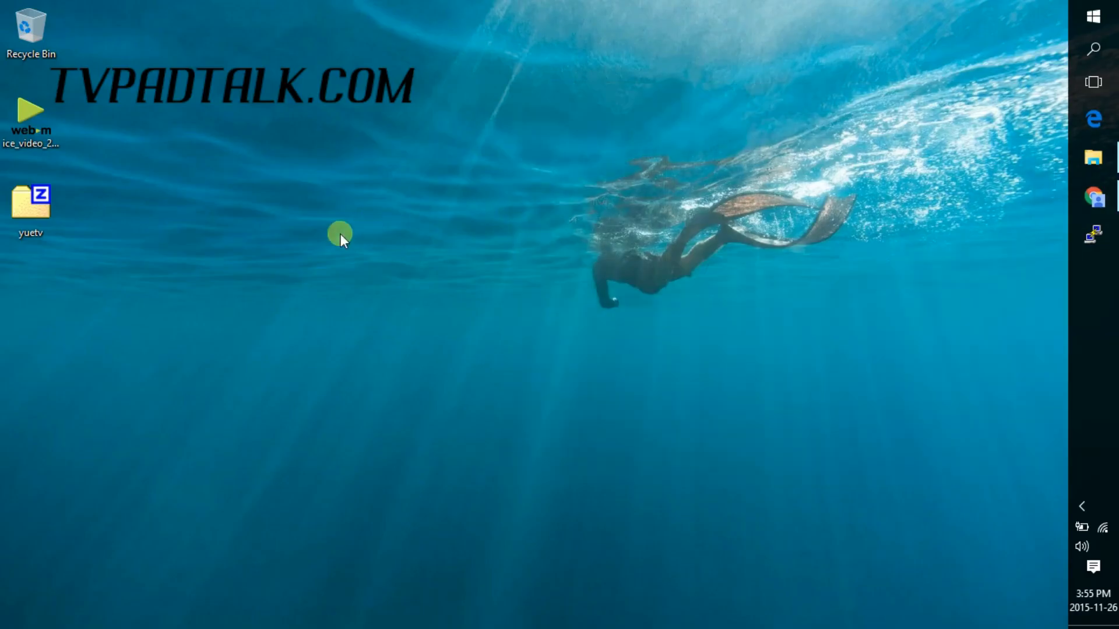
pyautogui.rightClick(33, 204)
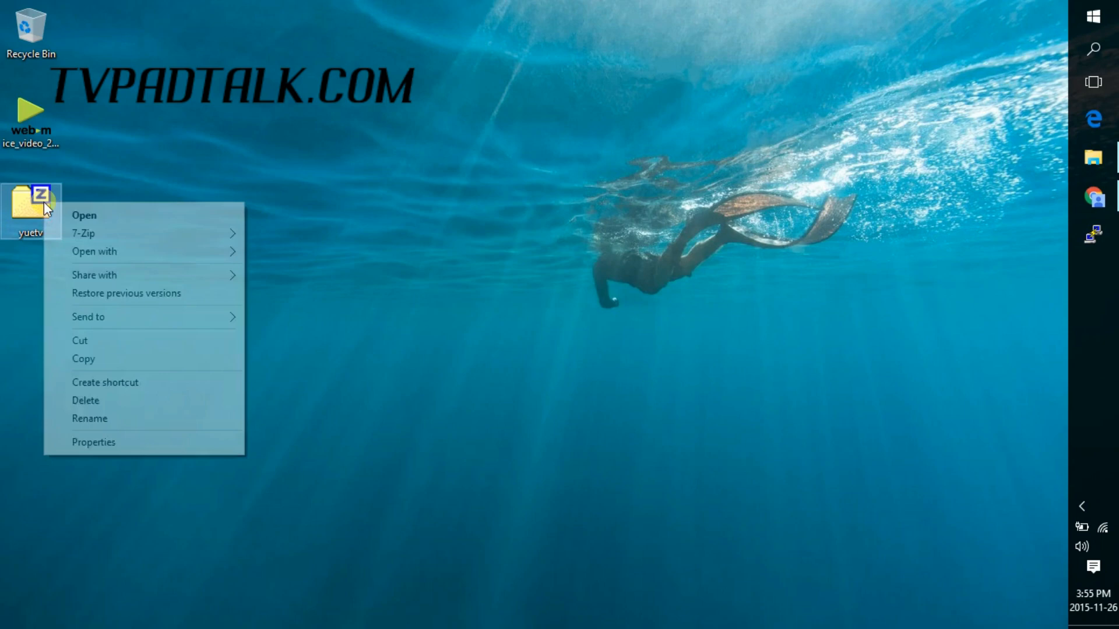
pyautogui.moveTo(95, 252)
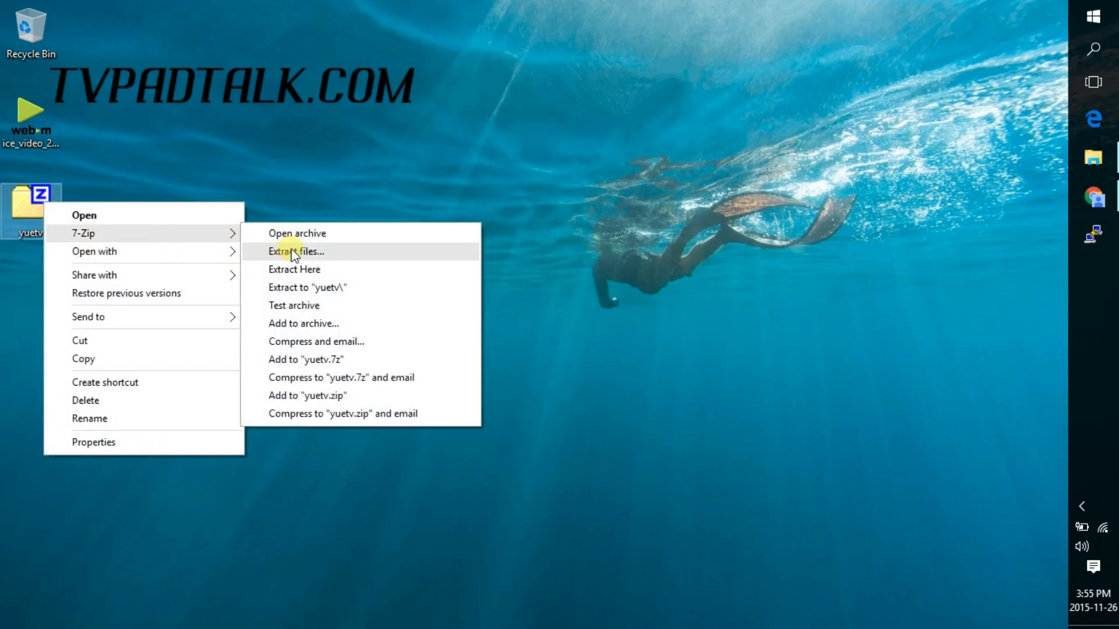
pyautogui.moveTo(302, 273)
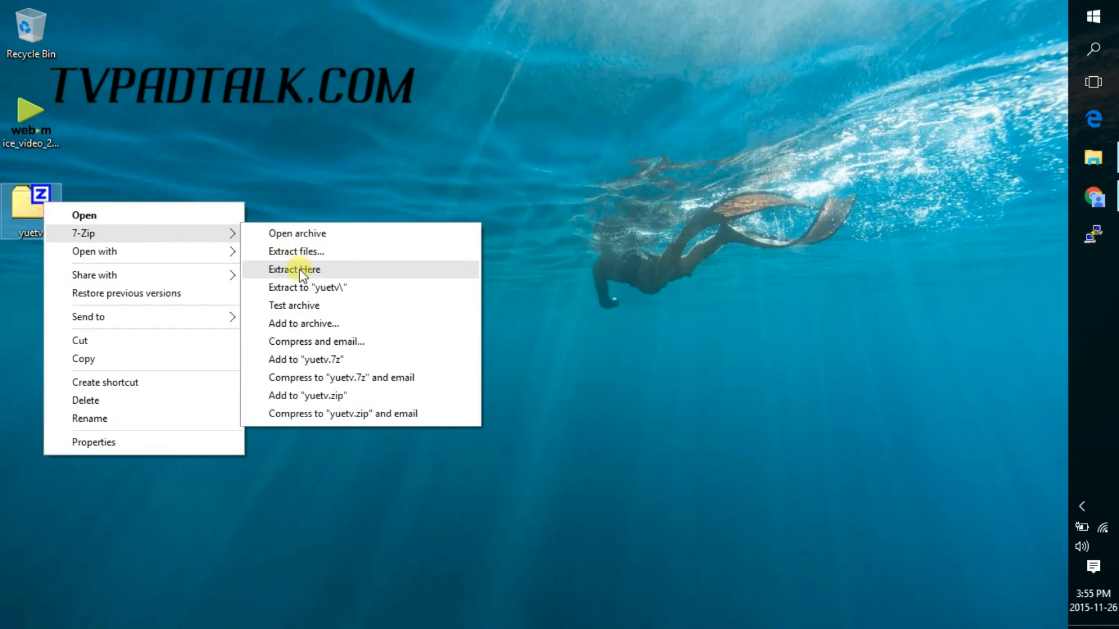
pyautogui.click(297, 269)
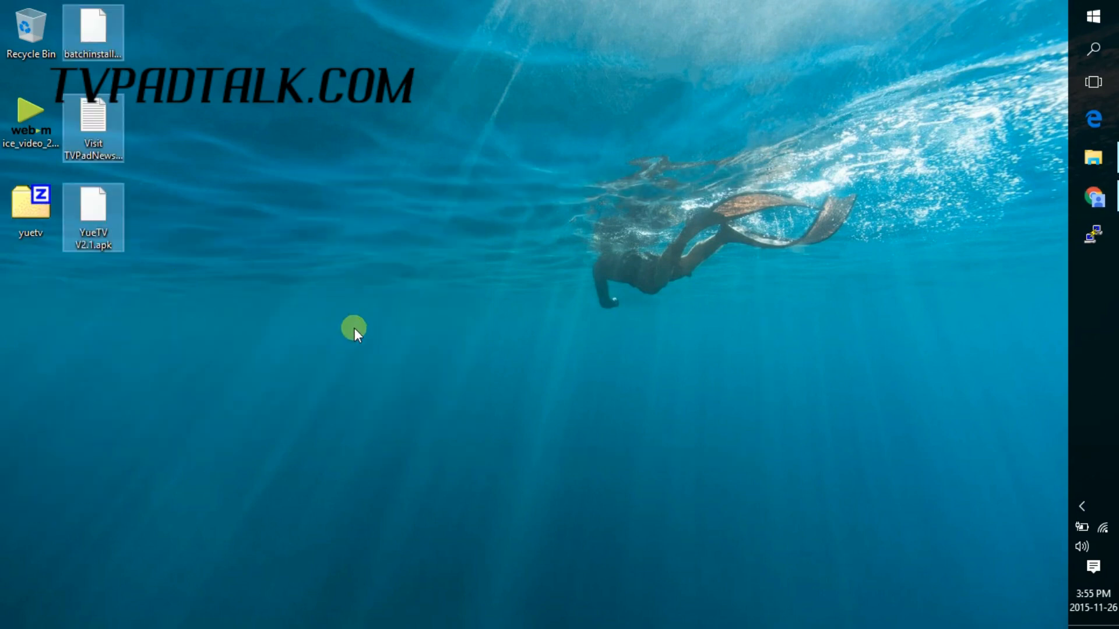
pyautogui.click(1093, 158)
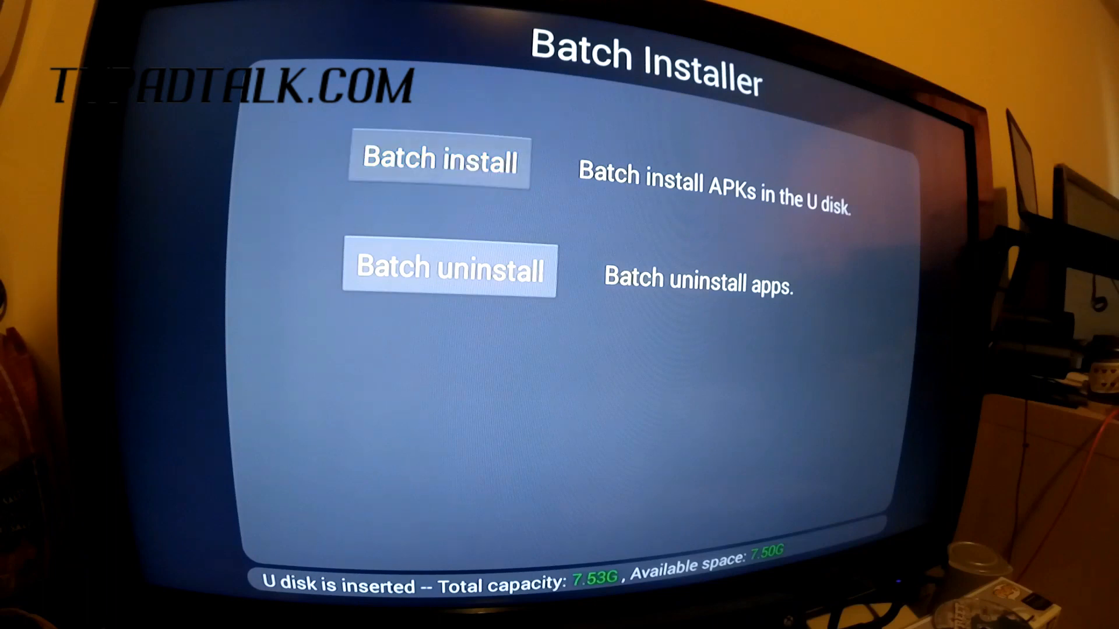
# Batch-install YueTV V2.1.apk from the USB drive (1 succeeded, 0 failed) and leave the results
pyautogui.click(441, 161)
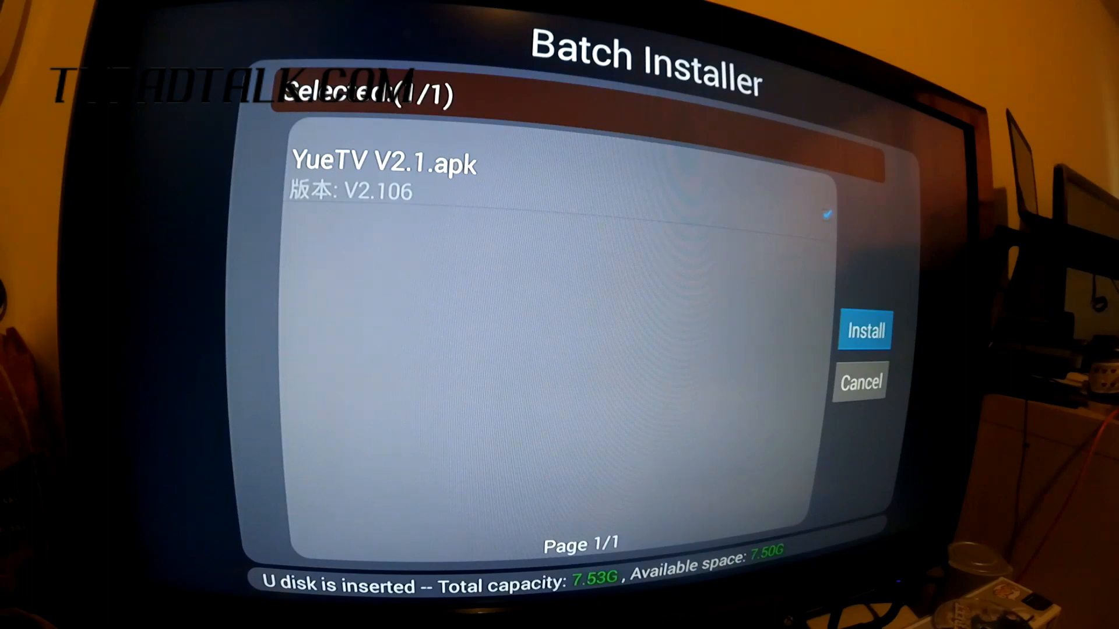
pyautogui.click(865, 331)
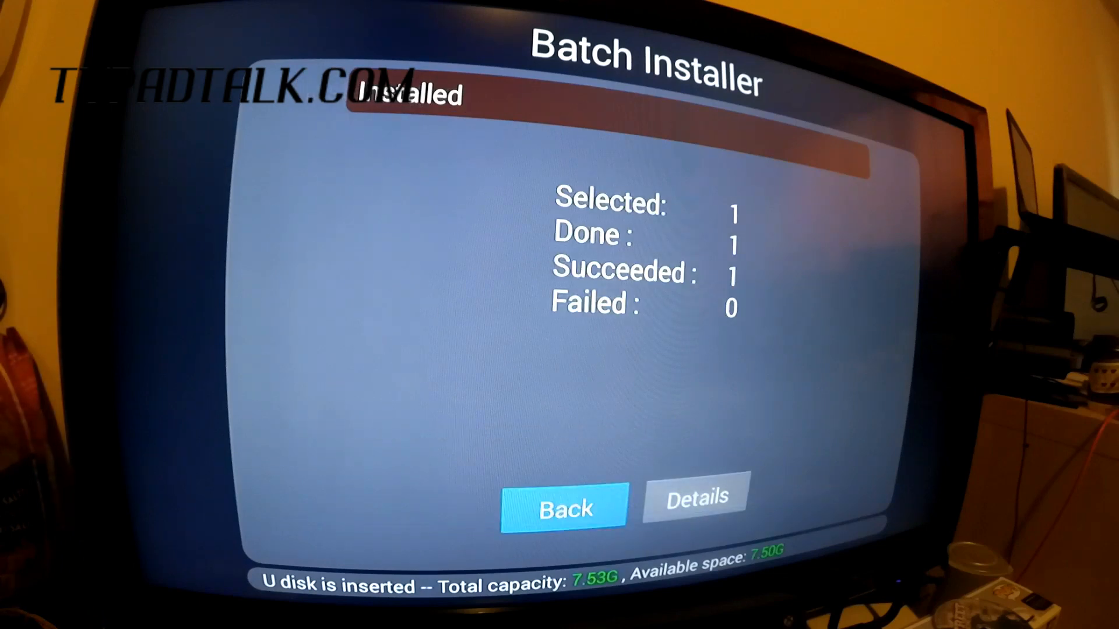
pyautogui.click(567, 507)
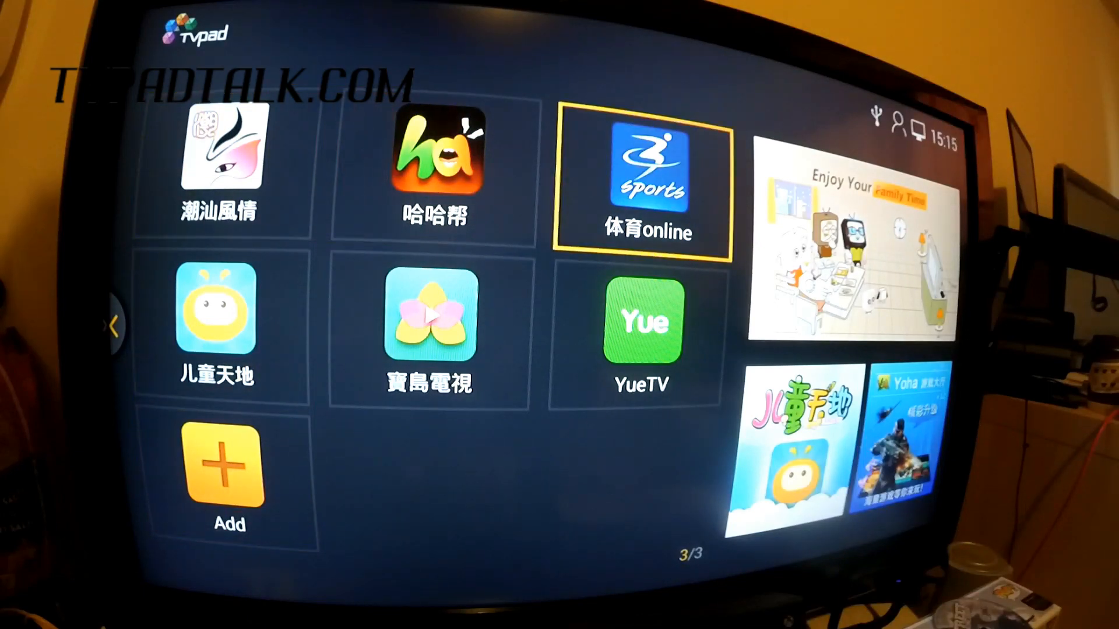
# Move remote focus onto the YueTV tile on home screen page 3/3
pyautogui.press('Down')
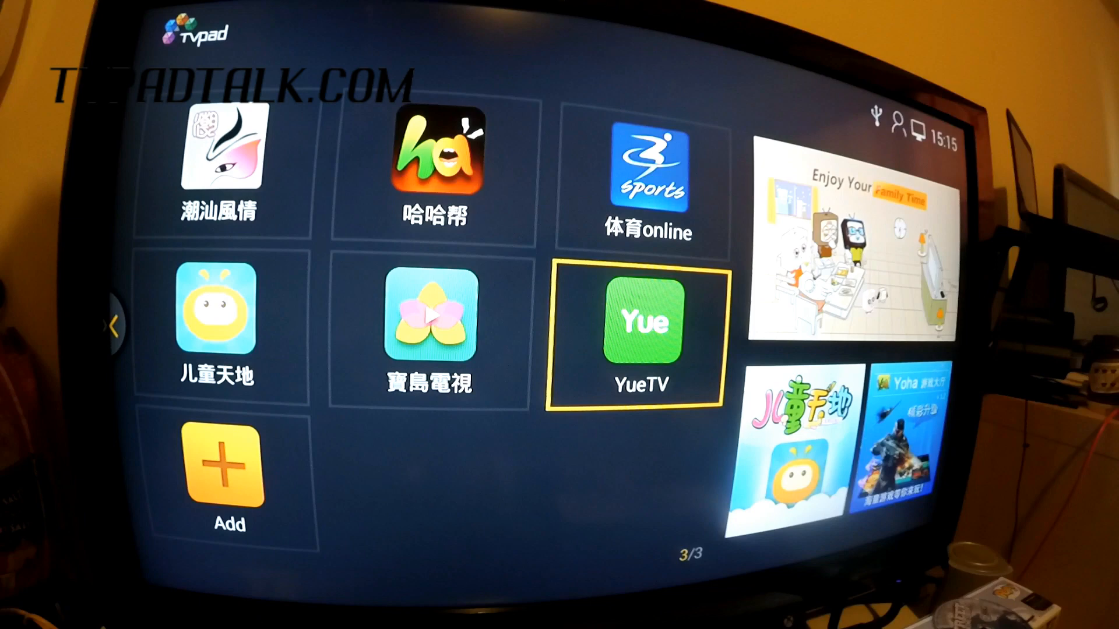